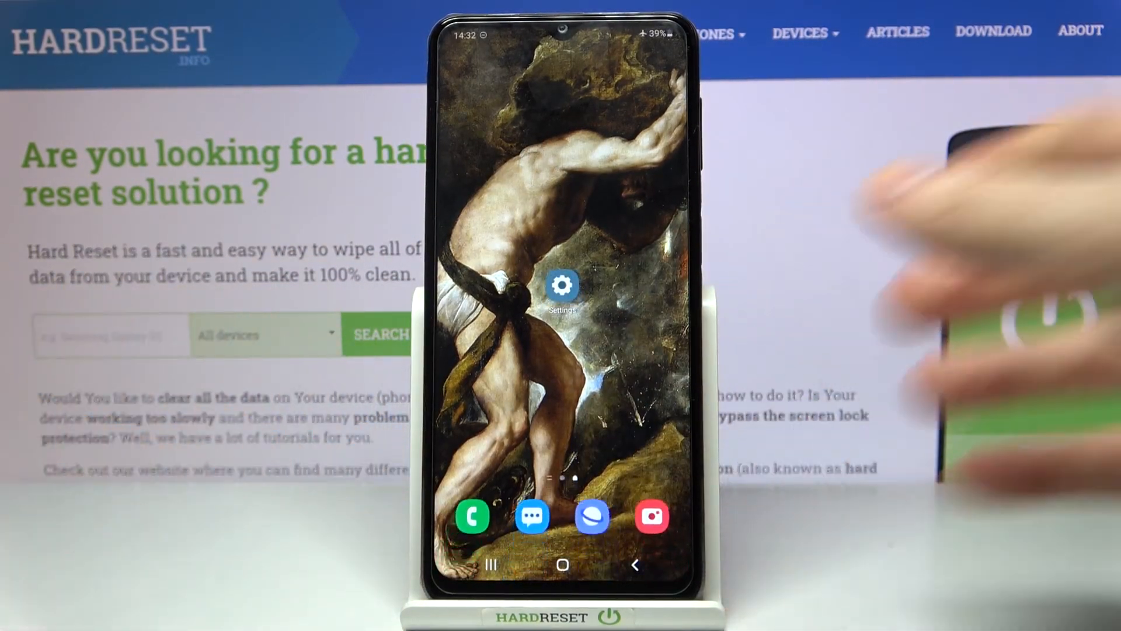
mouse_move(1001, 286)
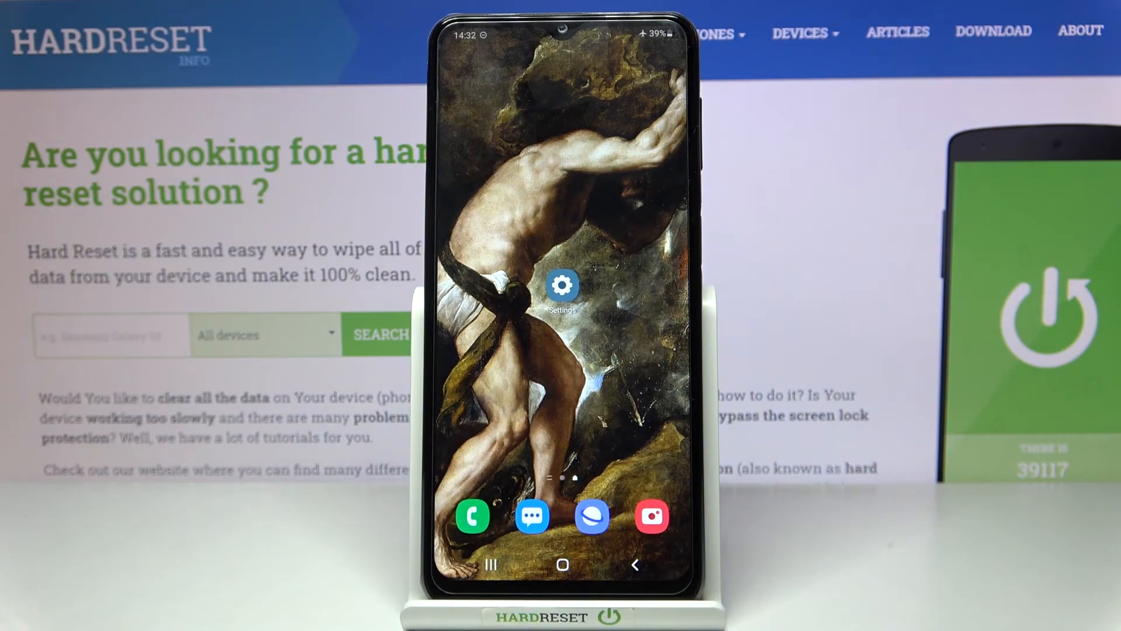